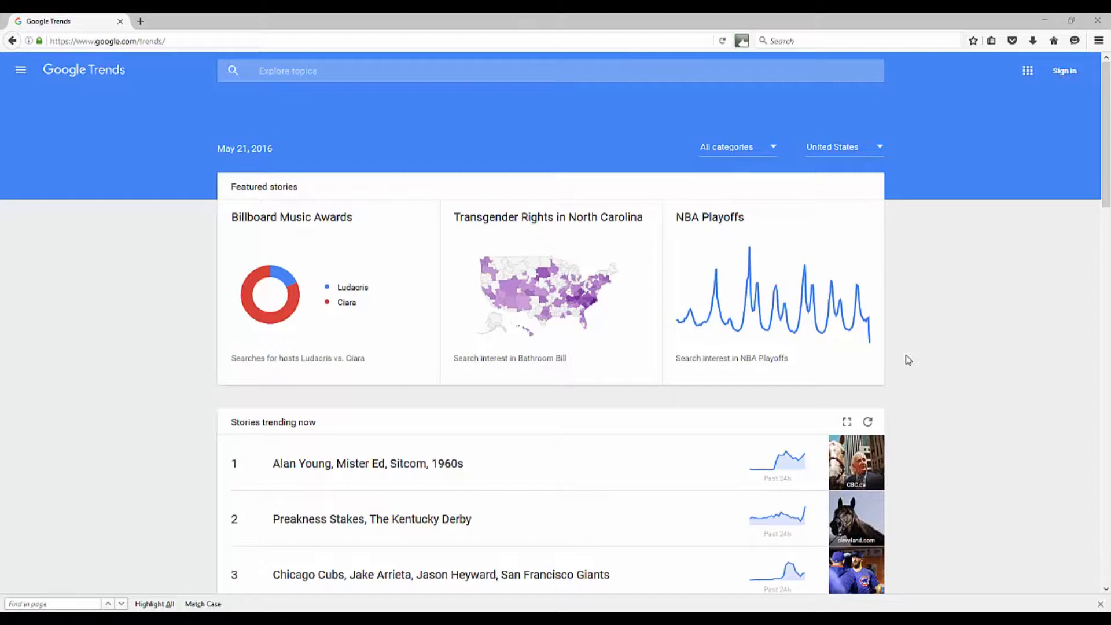
pyautogui.moveTo(914, 243)
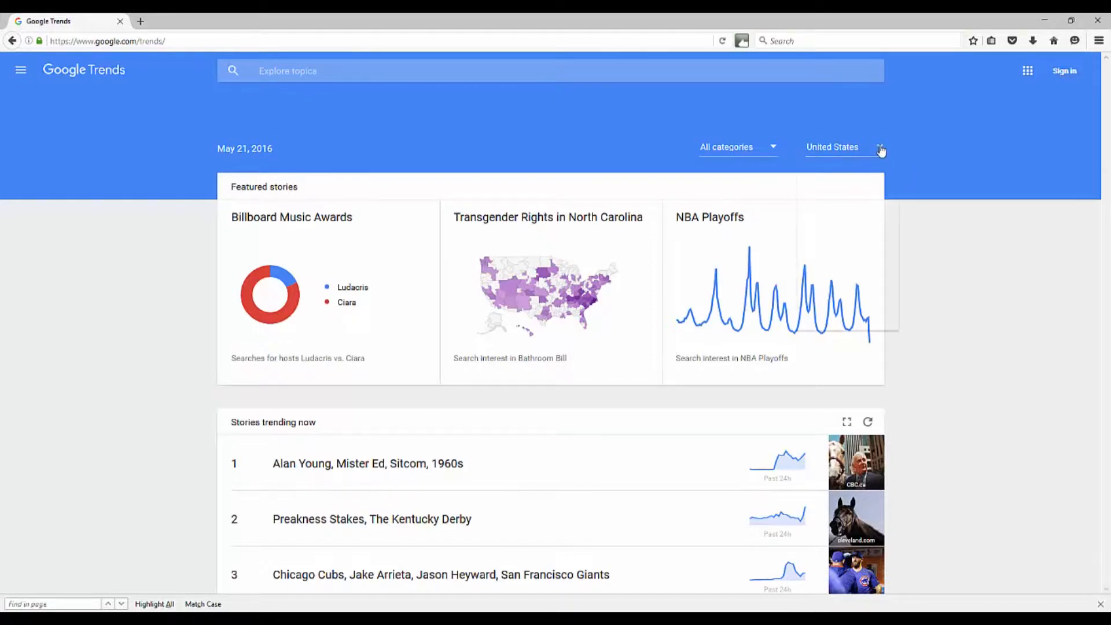
# Choose Australia from the country list to show Australian trending stories.
pyautogui.click(832, 146)
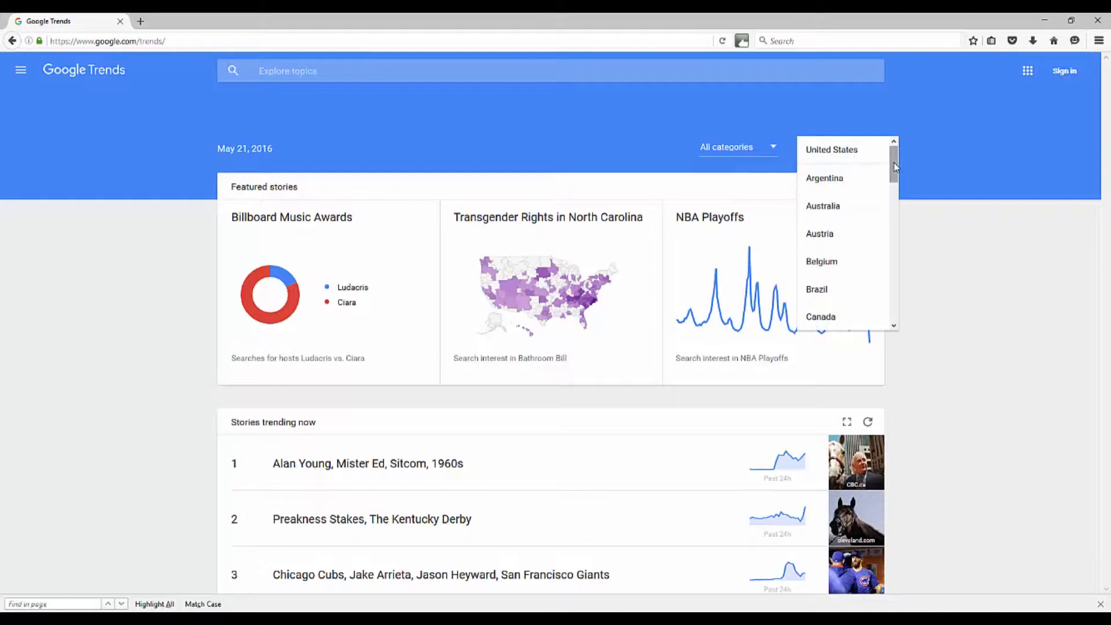
pyautogui.click(823, 205)
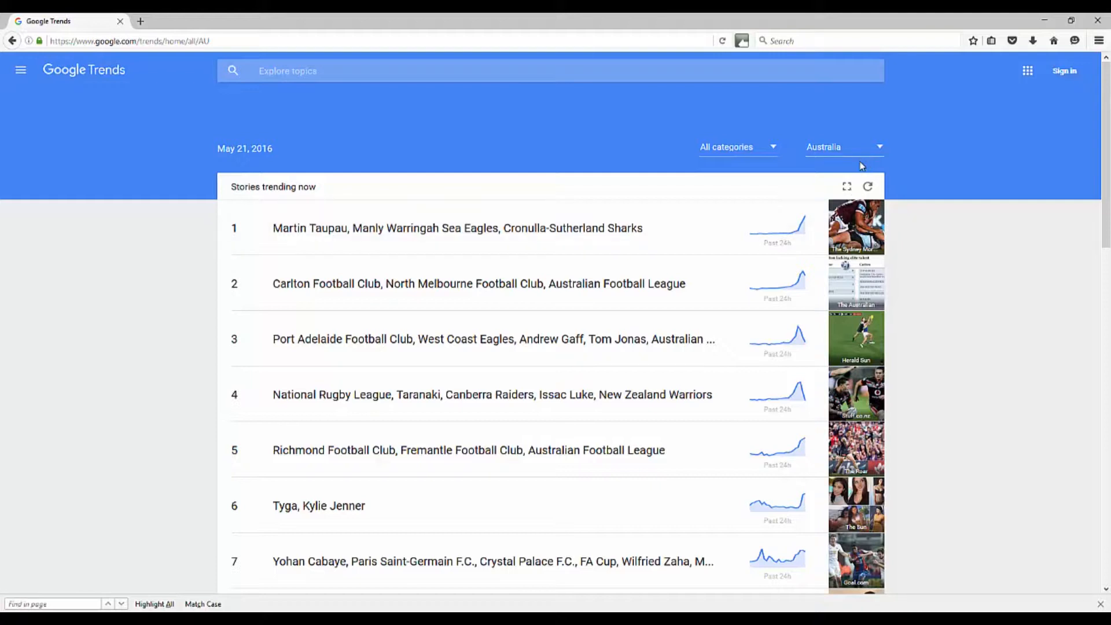
# Change the trending stories country to United Kingdom.
pyautogui.click(843, 146)
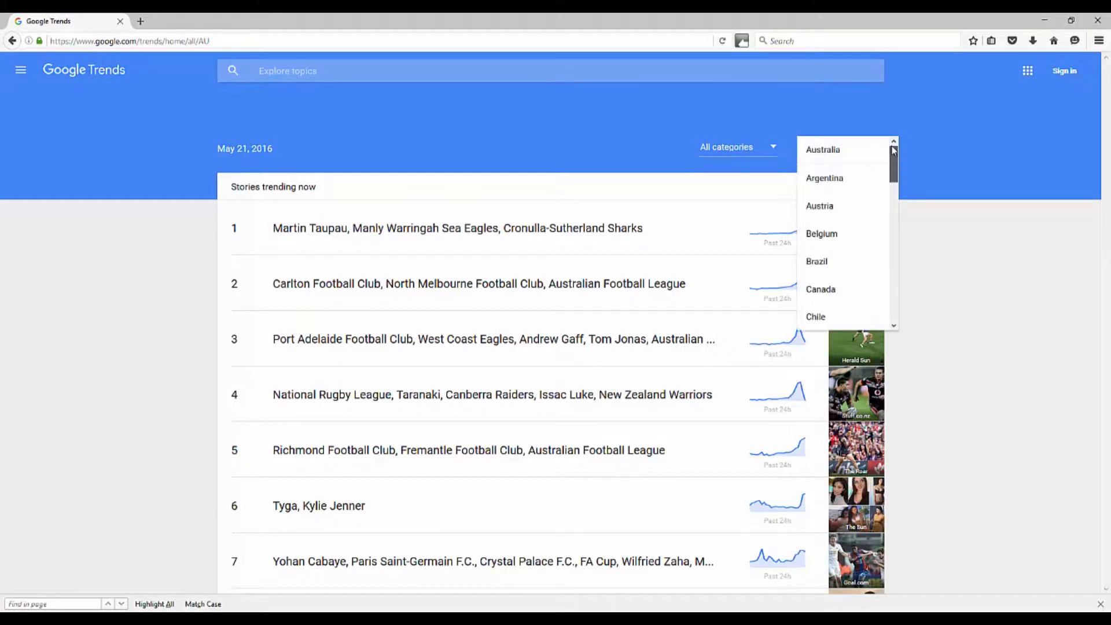
pyautogui.scroll(-3)
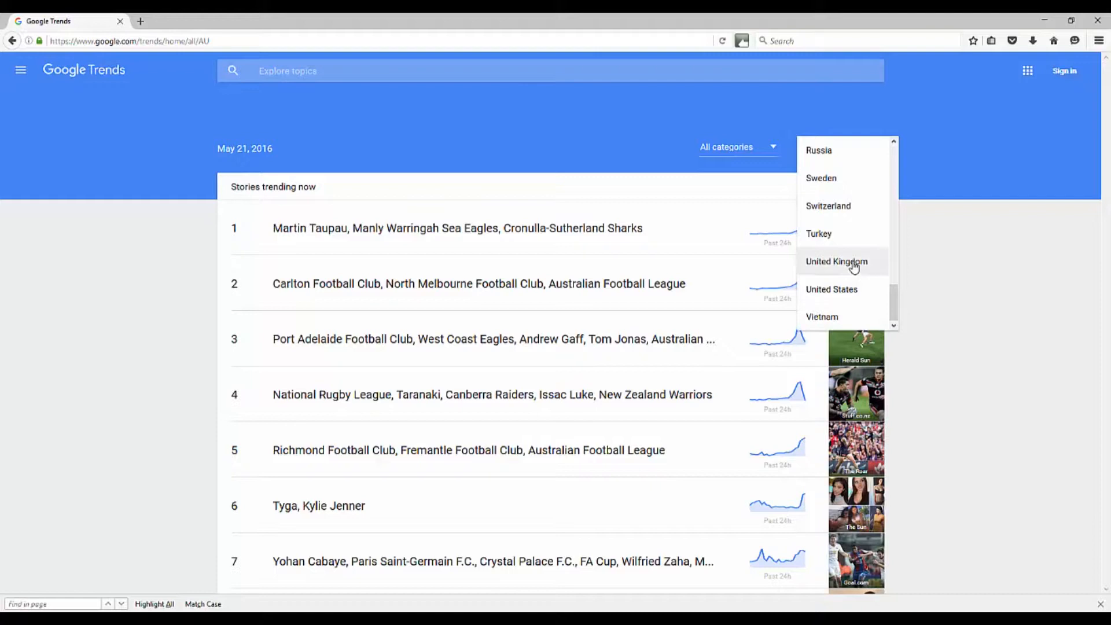
pyautogui.click(836, 261)
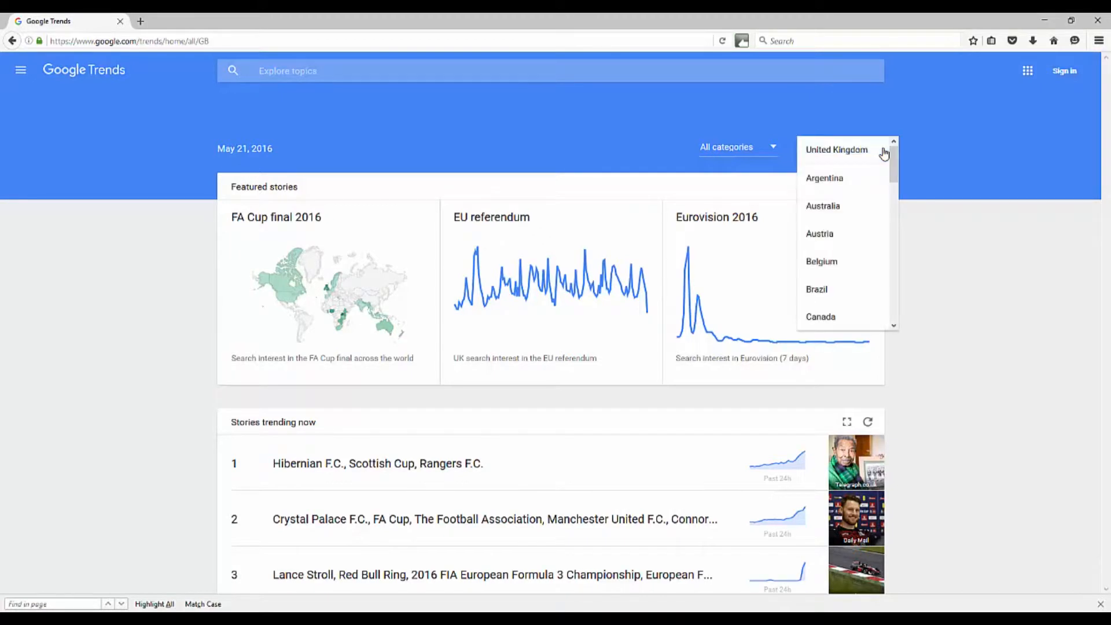
# Choose United States from the country list to restore US trending stories.
pyautogui.scroll(-3)
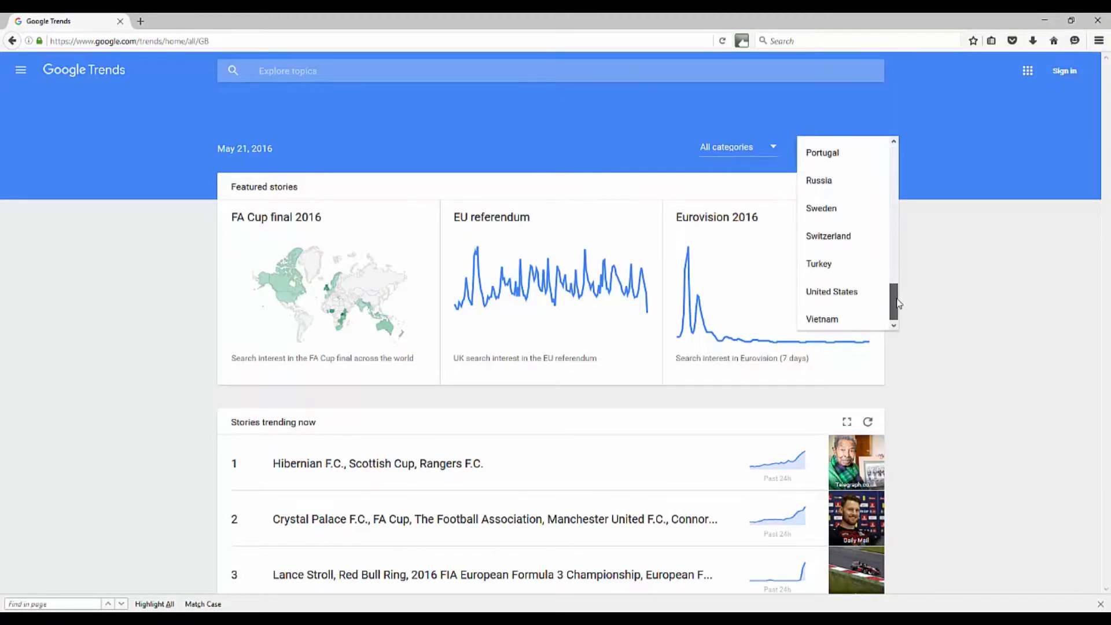
pyautogui.click(831, 291)
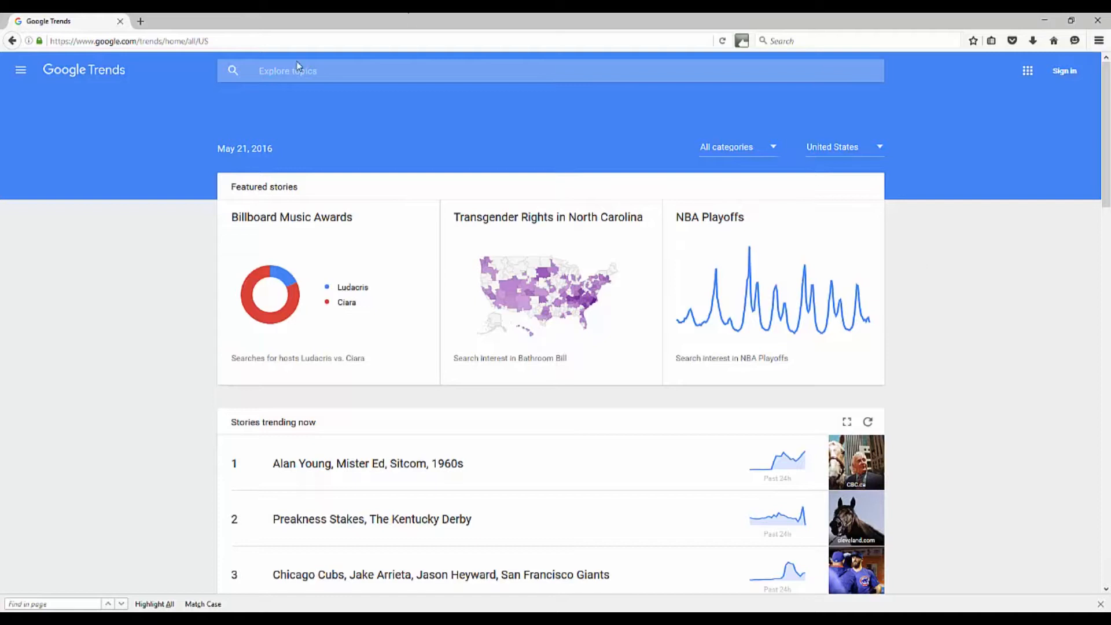
# Search Explore topics for 'golf training' and open its search-term page.
pyautogui.click(298, 70)
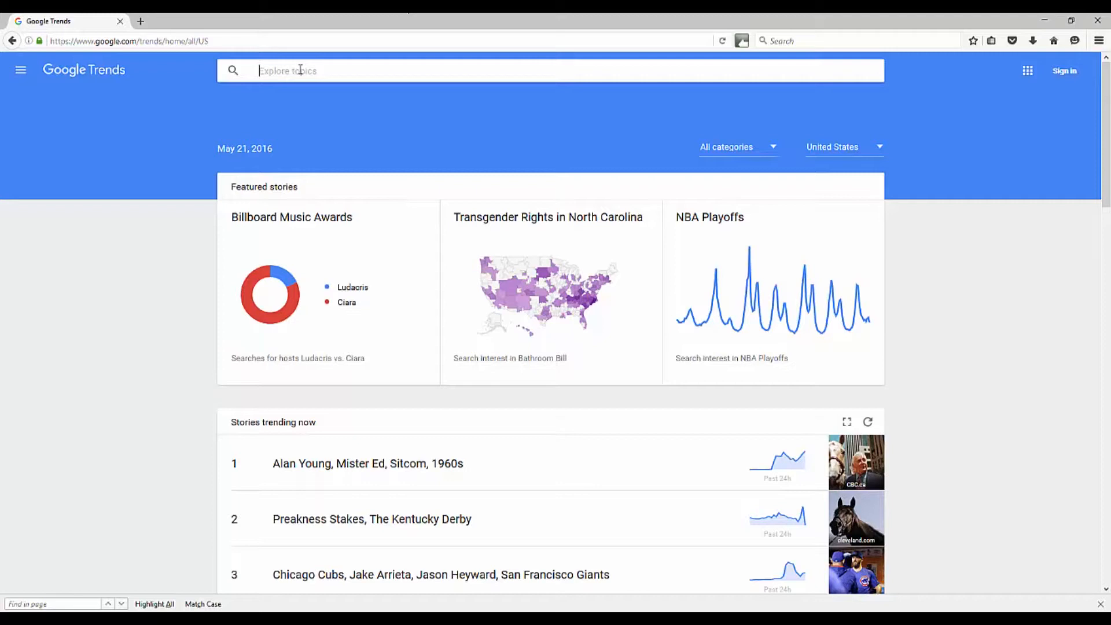
pyautogui.write('golf training')
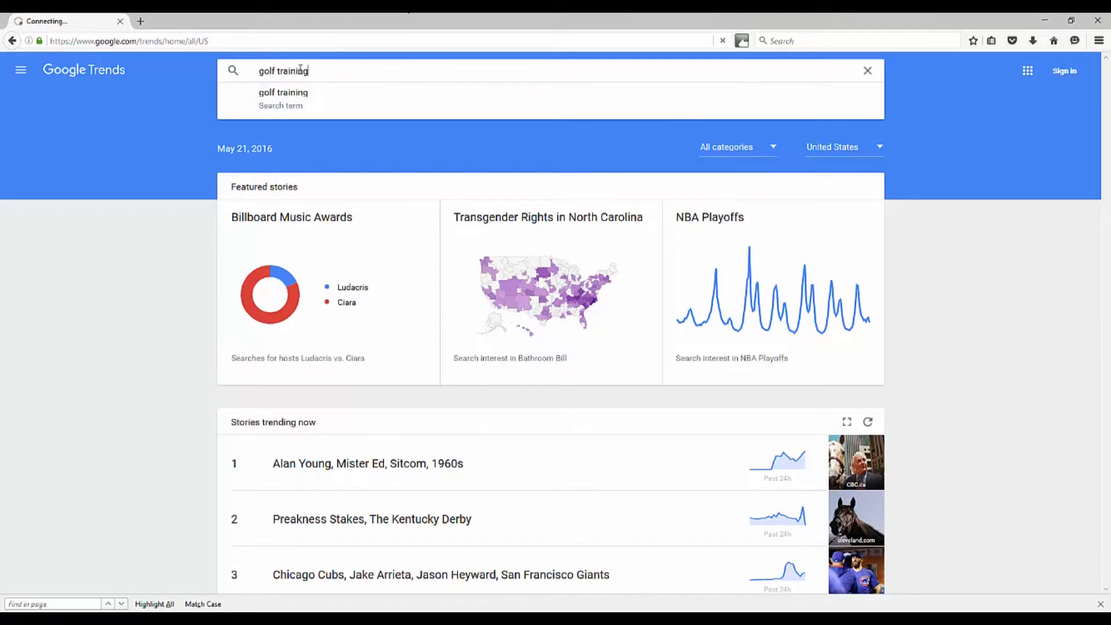
pyautogui.click(283, 99)
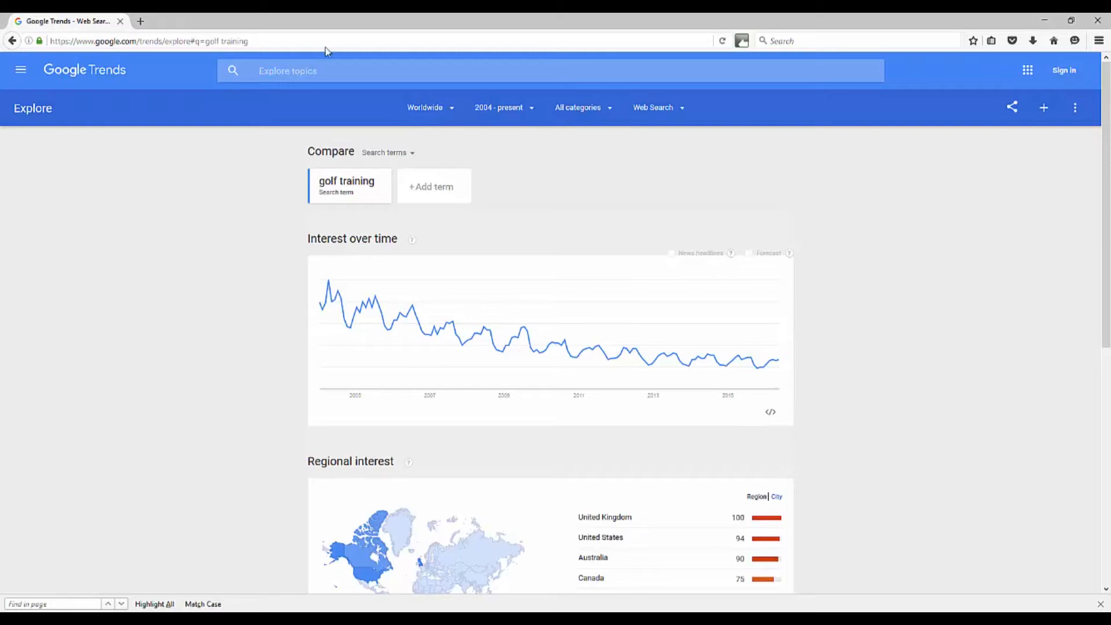
pyautogui.moveTo(673, 255)
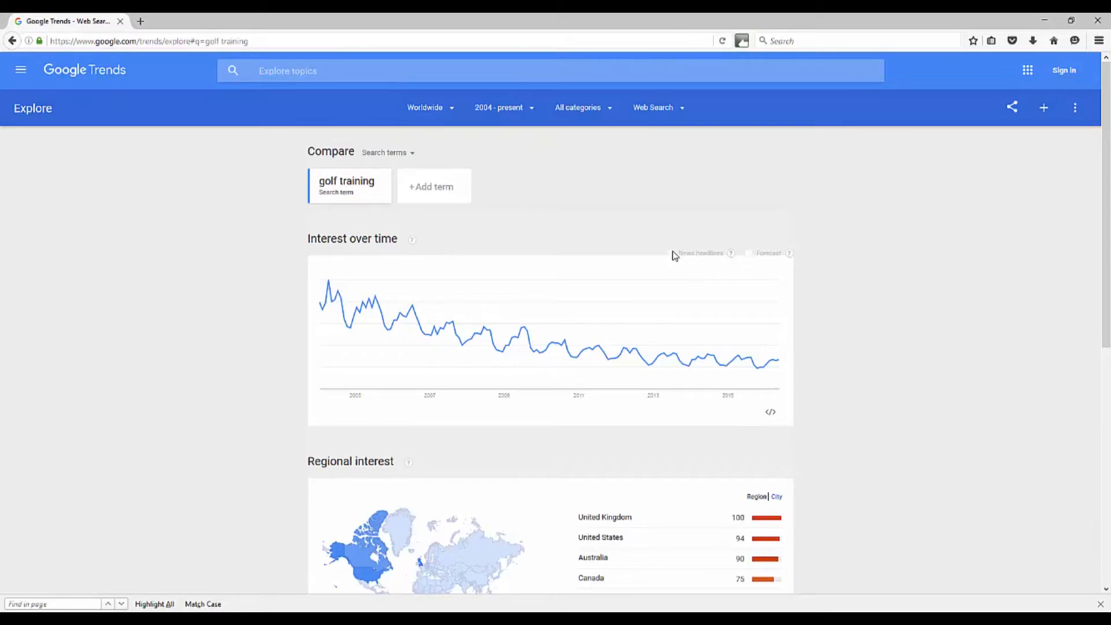
# Scroll down the golf training page to review interest over time and regional interest.
pyautogui.scroll(-3)
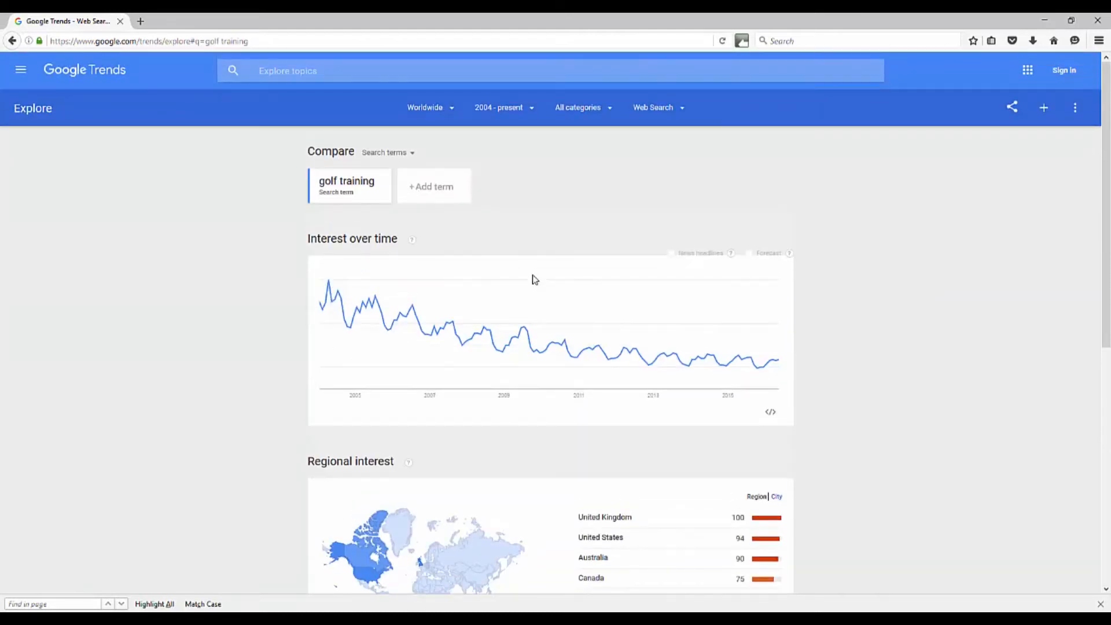
pyautogui.moveTo(357, 303)
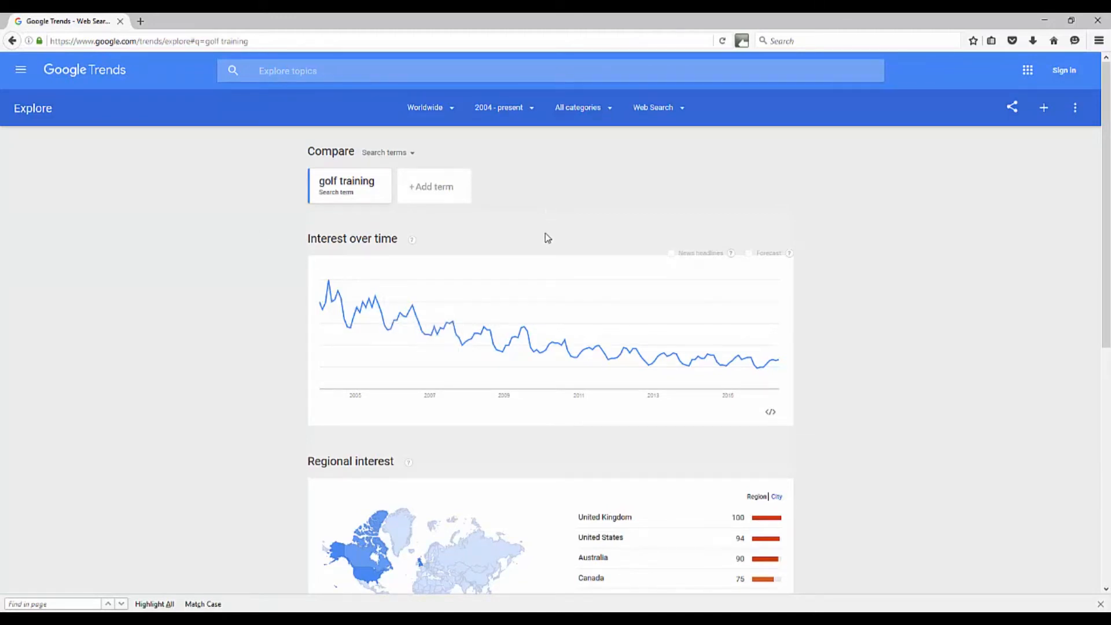
pyautogui.moveTo(406, 310)
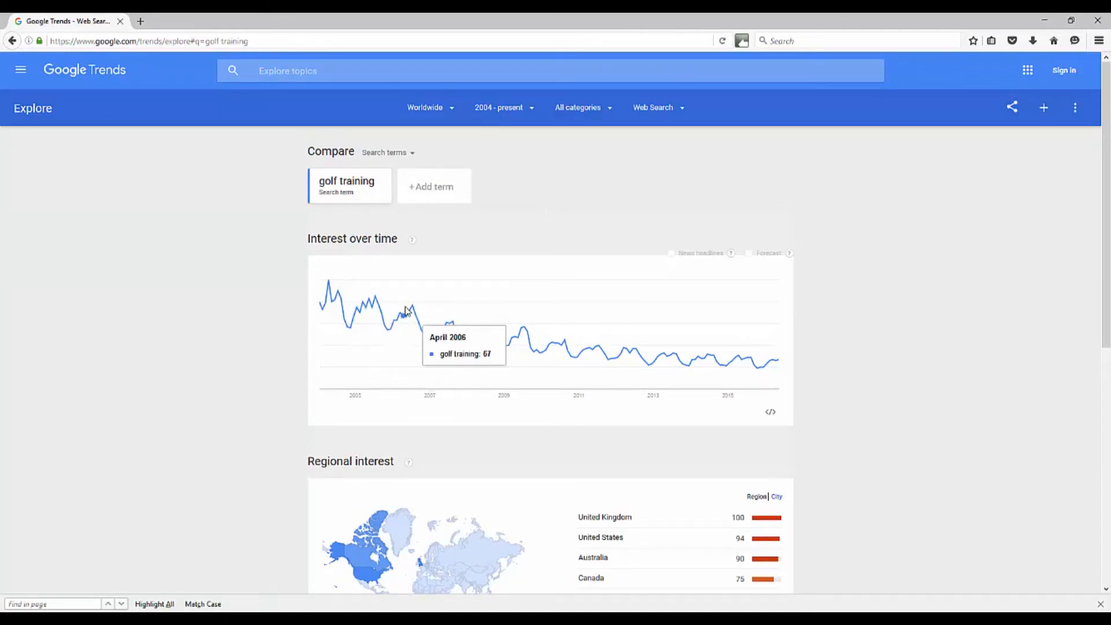
pyautogui.moveTo(708, 235)
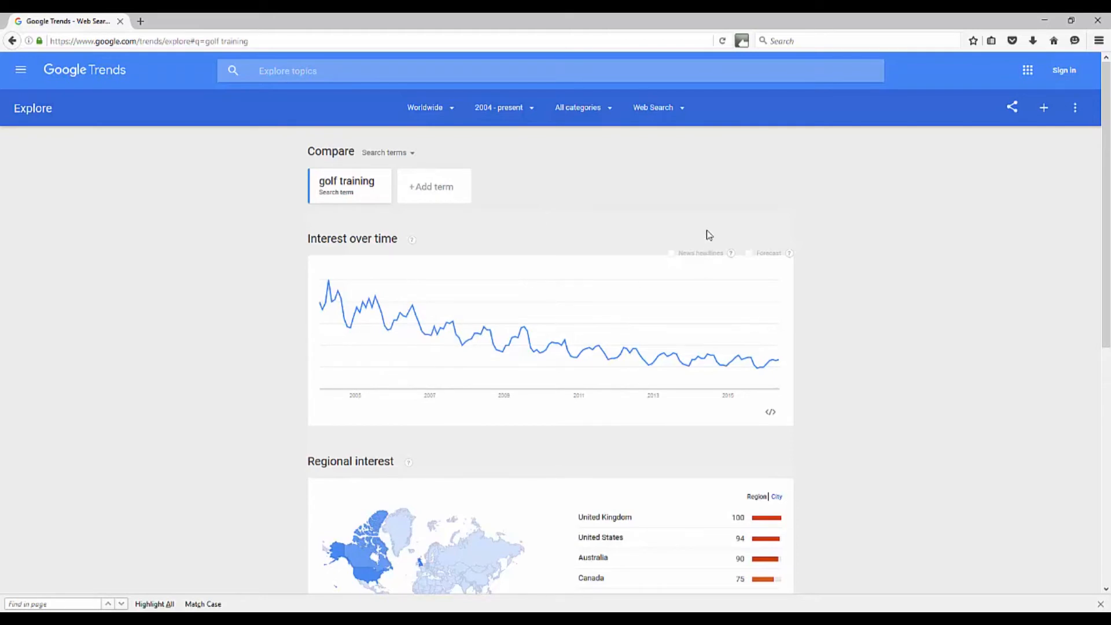